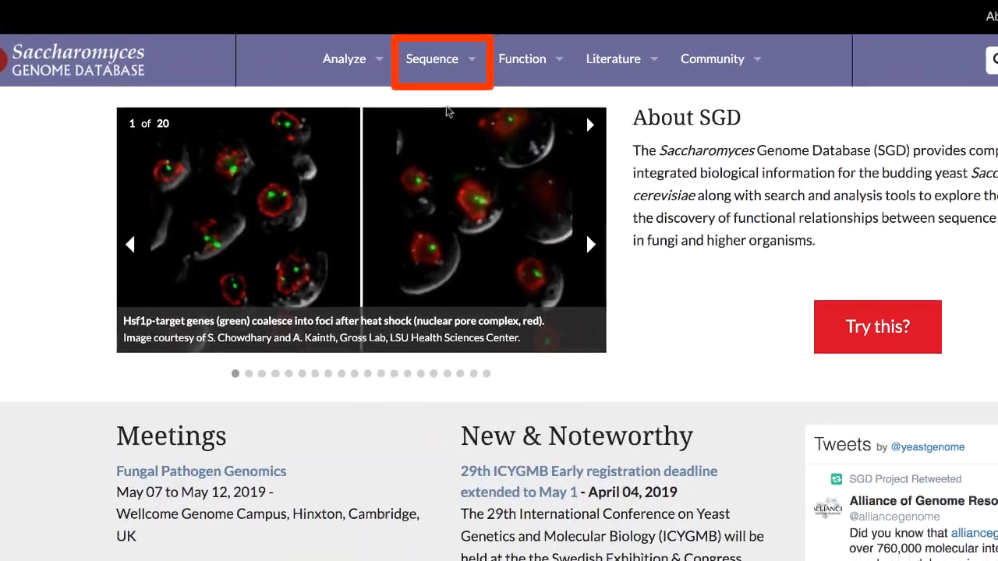
- Launch the Genome Browser from SGD's Sequence menu, showing chromosome I features
click(432, 59)
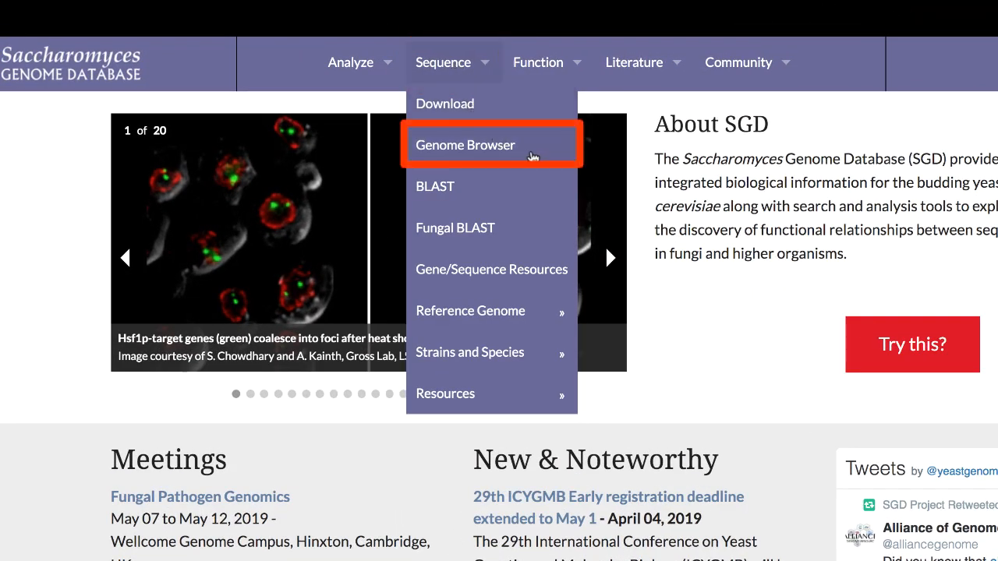
click(464, 145)
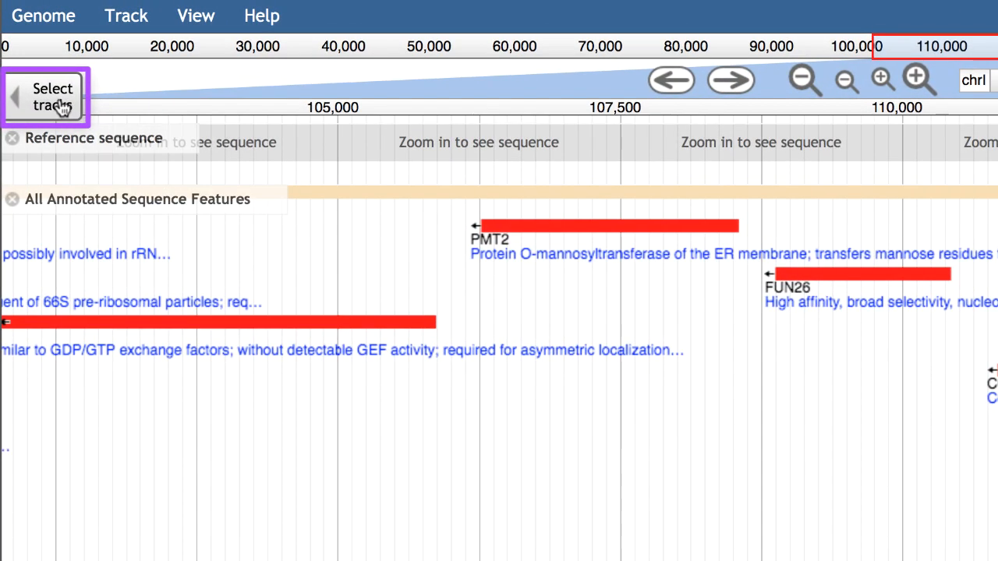
- Filter the track list to the transcriptome category to pick the longest_full-ORF and minus_strand_coverage tracks
click(44, 96)
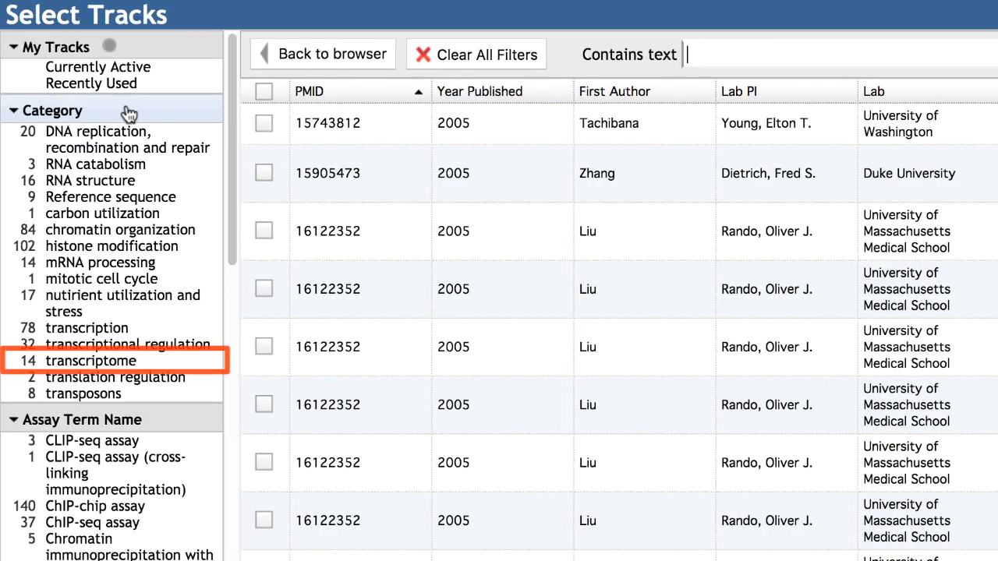
click(93, 360)
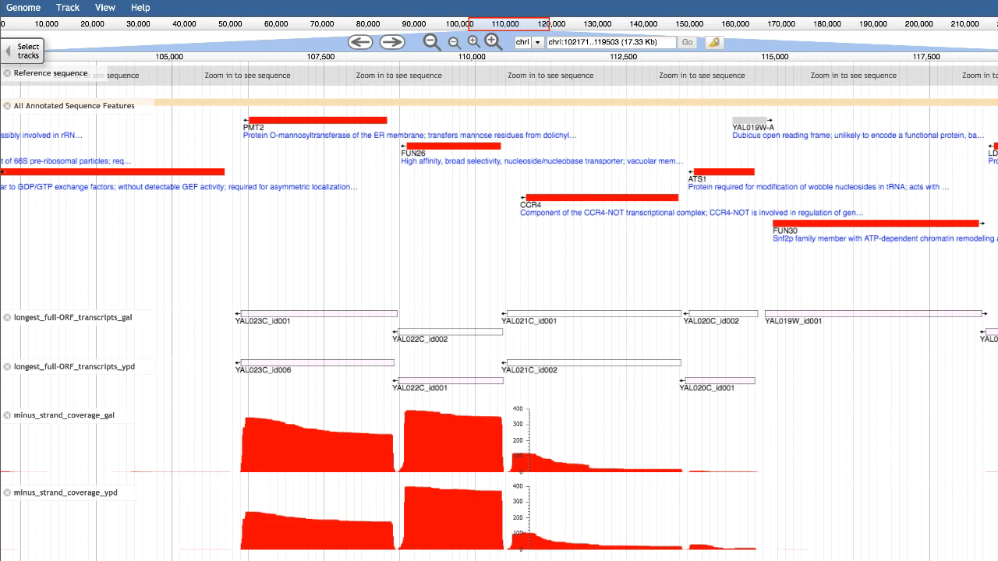
- Reopen the track list narrowed to the nine Pelechano transcriptome tracks
click(28, 50)
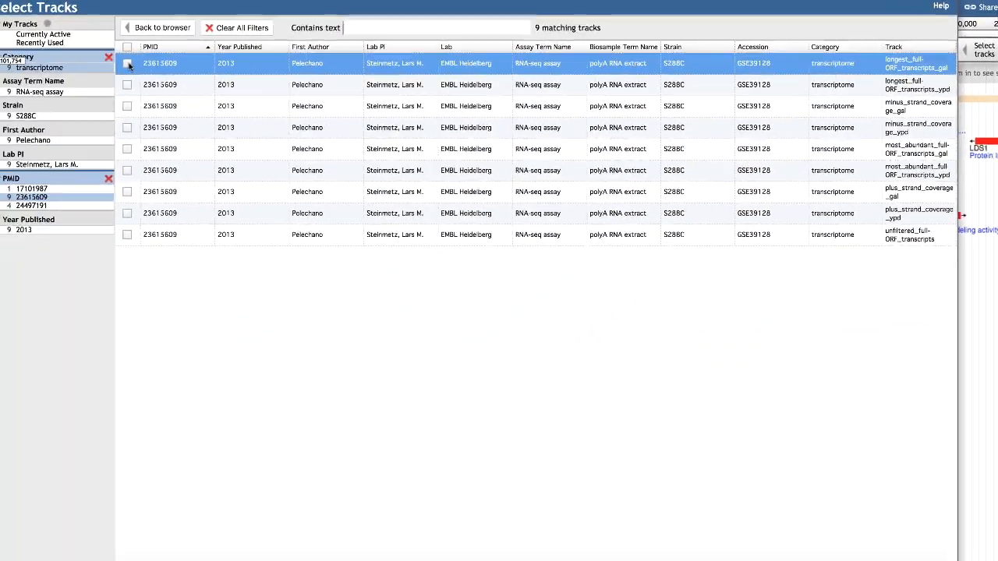
- Return to the genome view with the most_abundant_full-ORF gal and ypd tracks, then reopen the Pelechano list
click(134, 168)
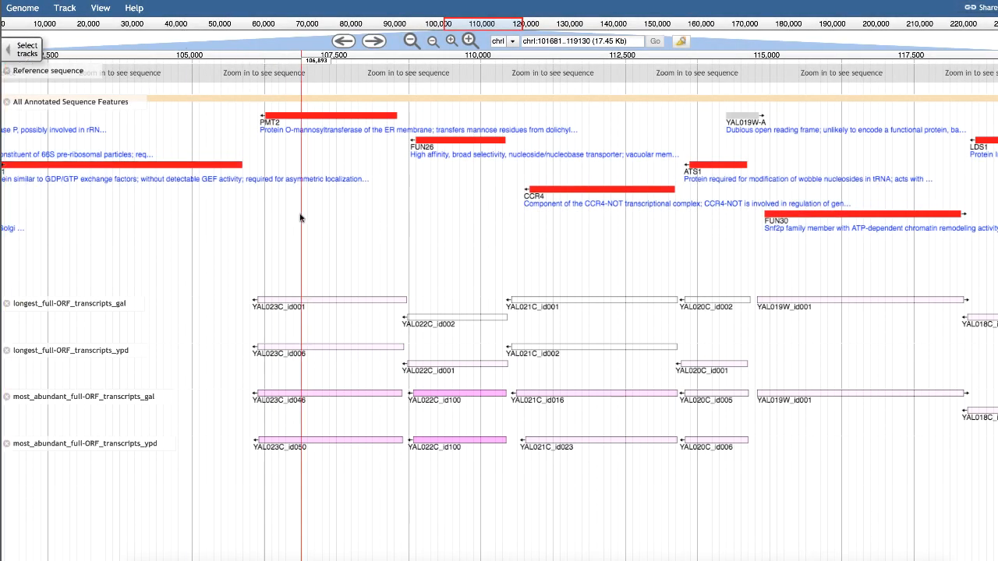
click(450, 392)
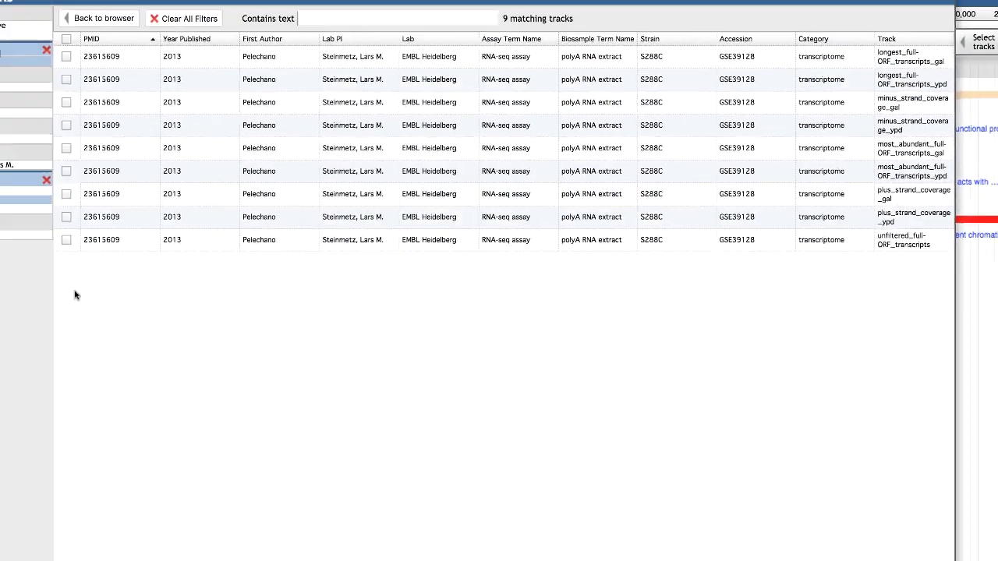
- Add the unfiltered_full-ORF_transcripts track and view its isoforms in the genome view
click(65, 240)
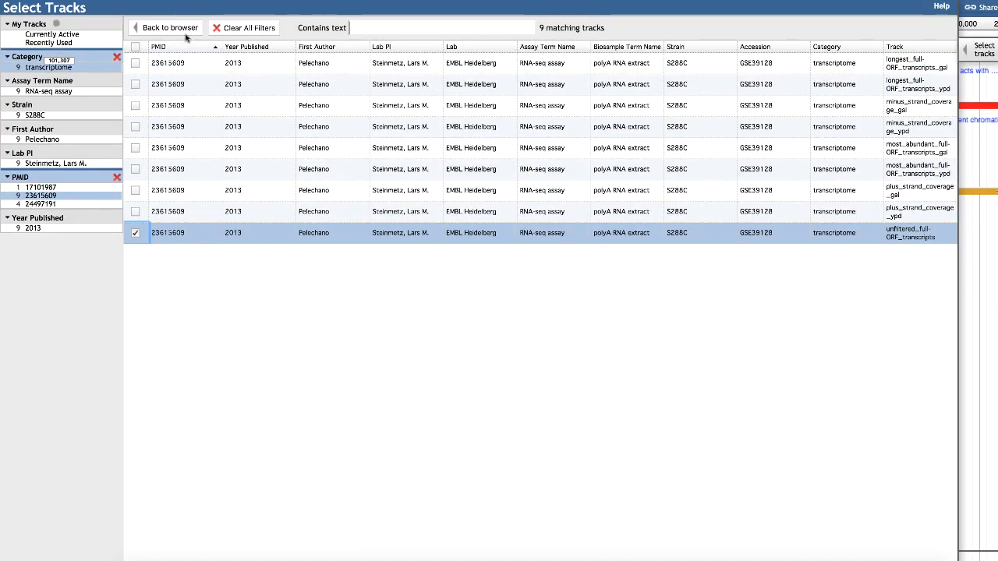
click(169, 28)
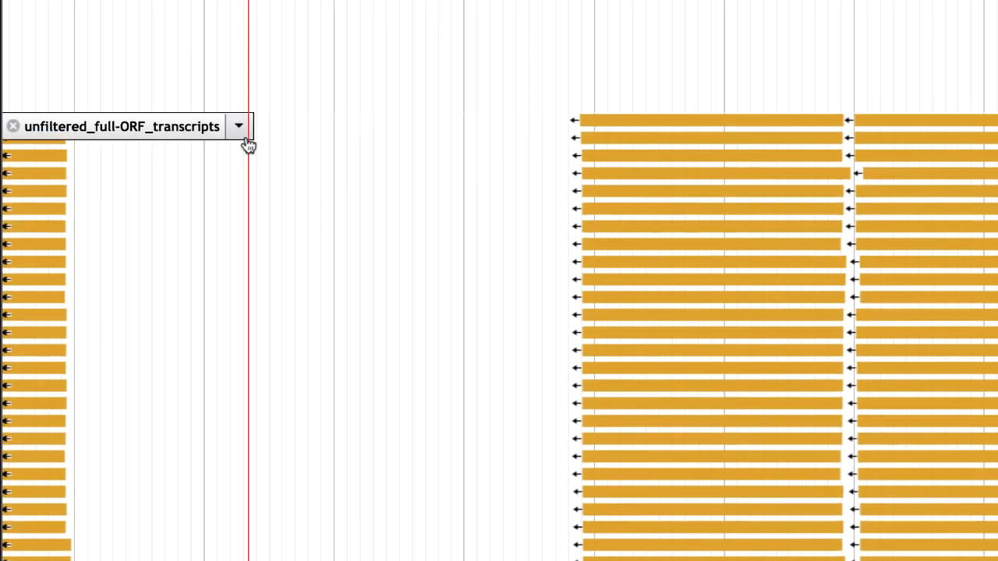
- Bring up the configuration editor for the unfiltered transcripts track
click(237, 124)
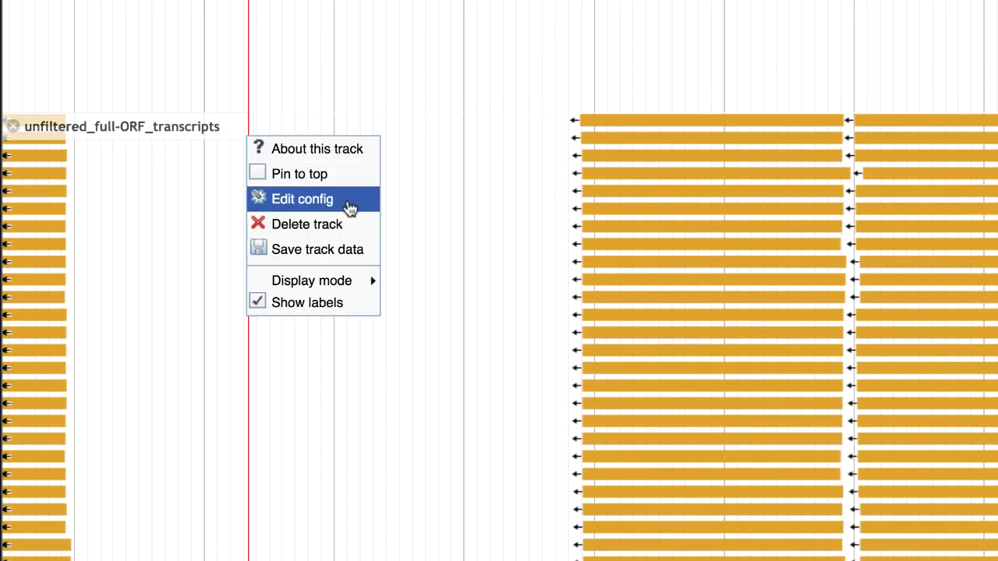
click(303, 199)
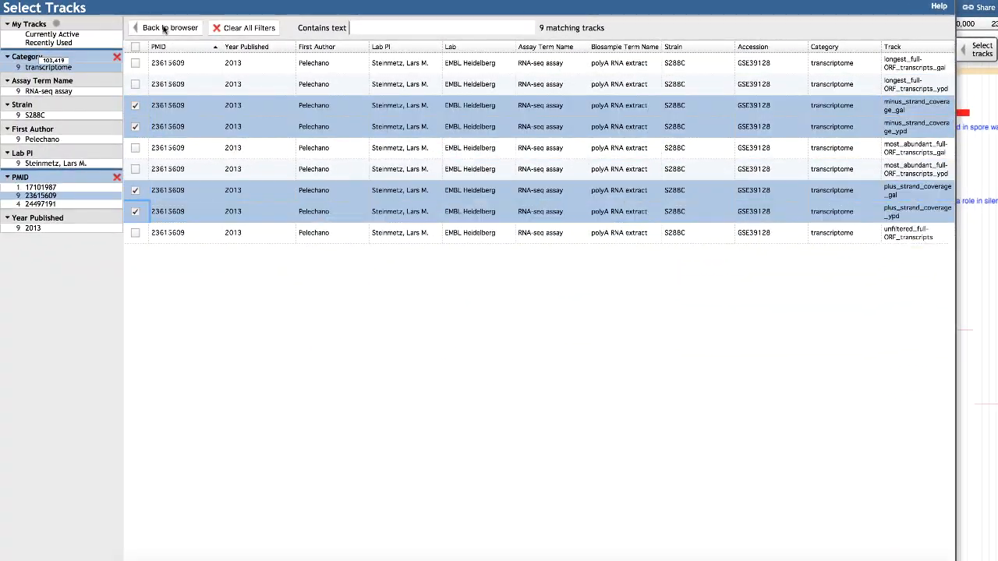
- Return to the genome view showing gal and ypd strand coverage histograms with hover read counts
click(169, 28)
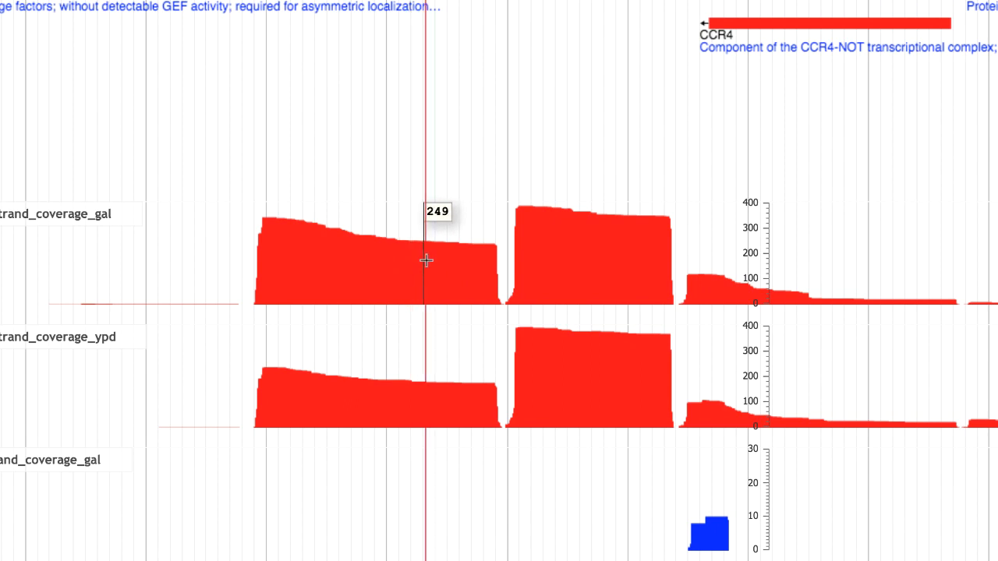
mouse_move(455, 268)
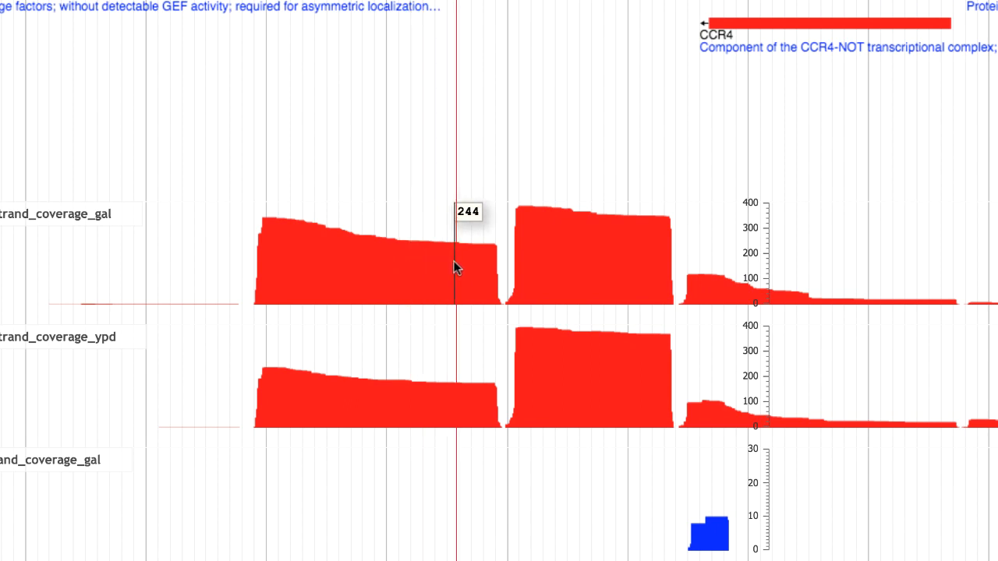